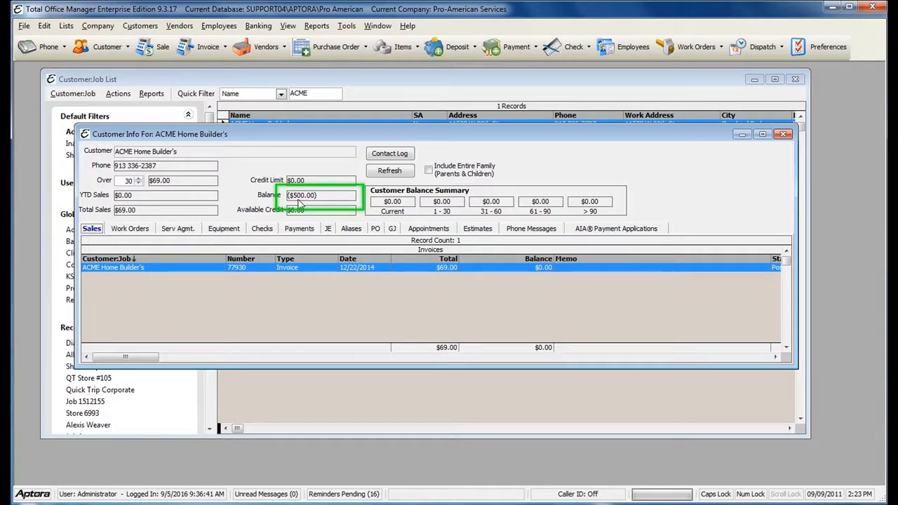
mouse_move(306, 190)
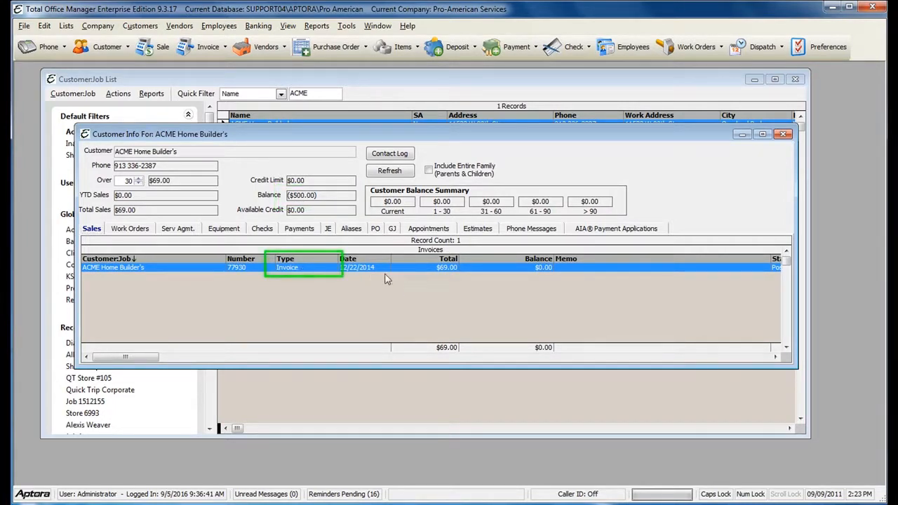
- Review ACME Home Builder's $569.00 payment with $69.00 applied and a ($500.00) balance
click(446, 266)
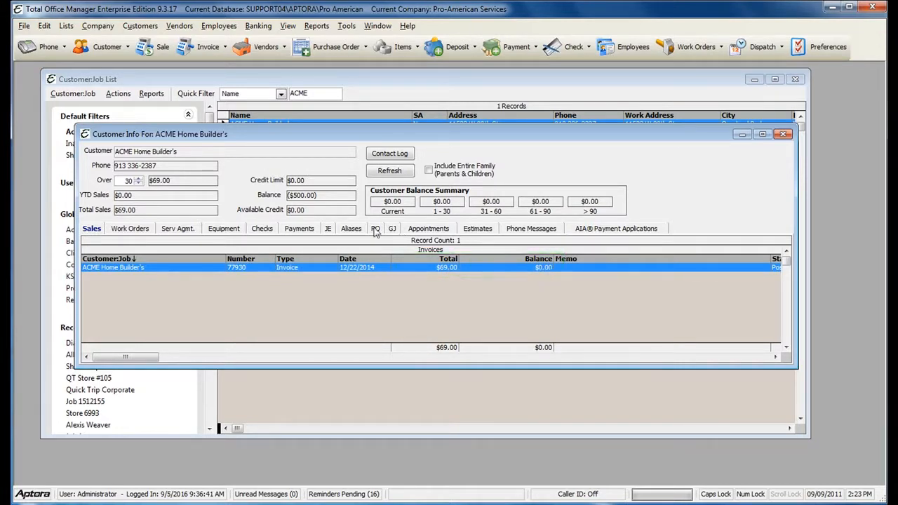
click(299, 228)
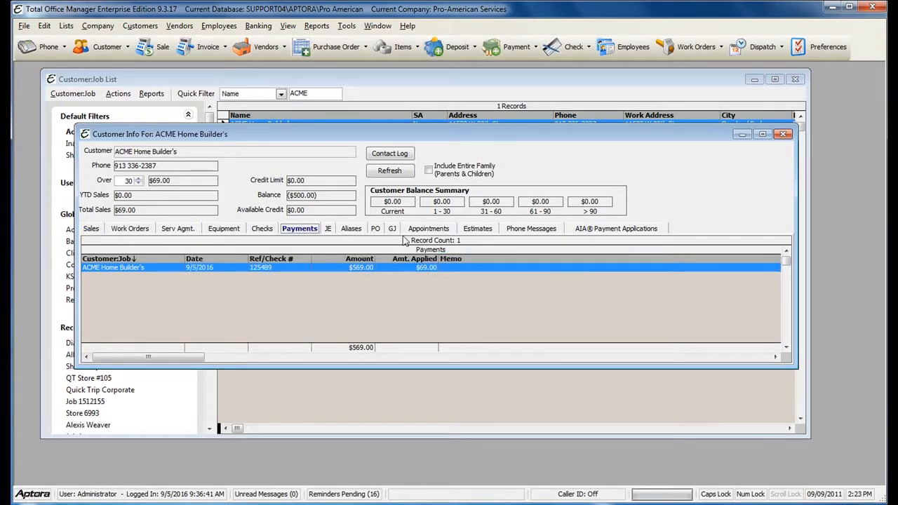
click(359, 266)
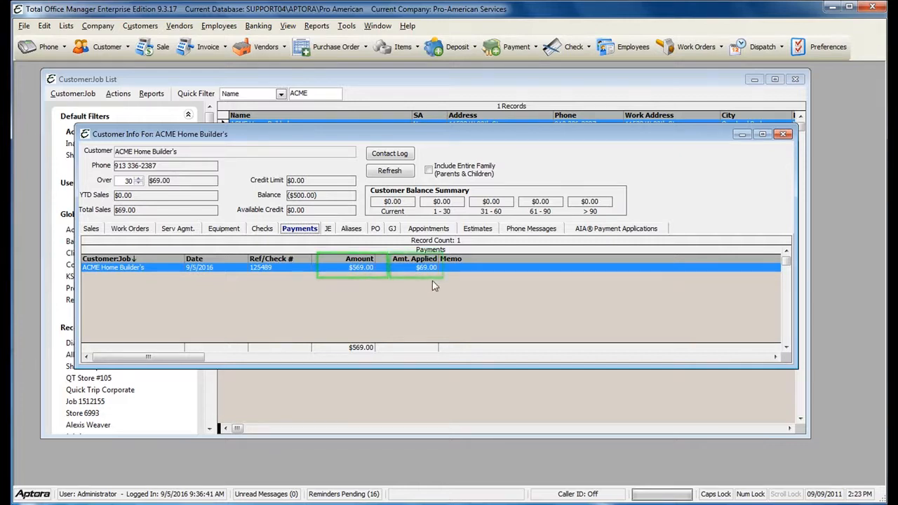
click(426, 267)
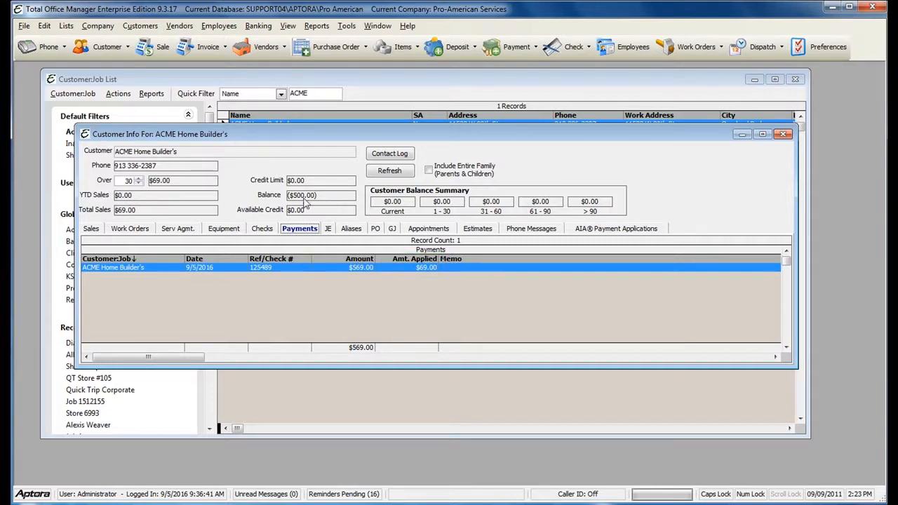
mouse_move(336, 203)
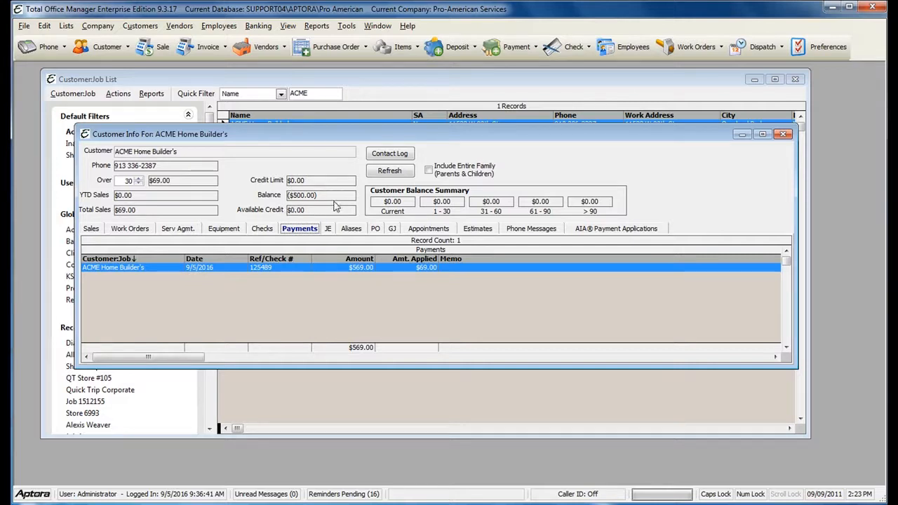
mouse_move(337, 205)
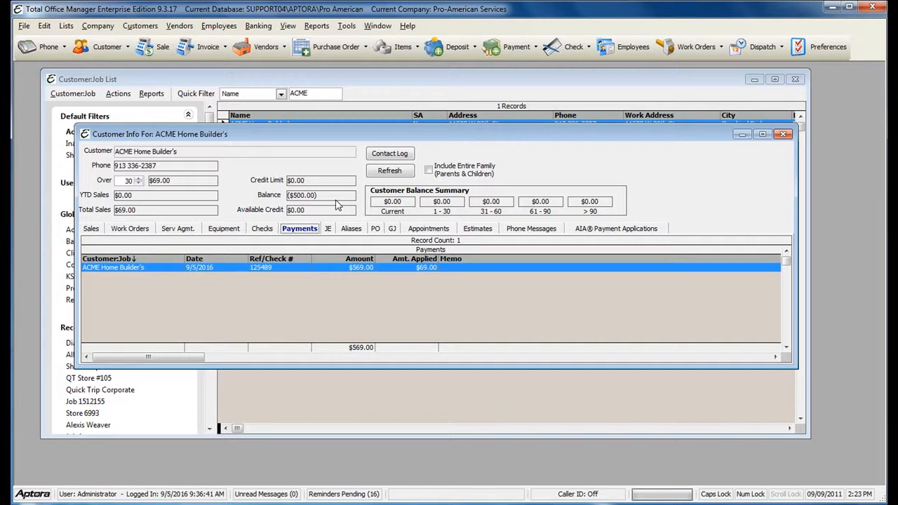
mouse_move(335, 202)
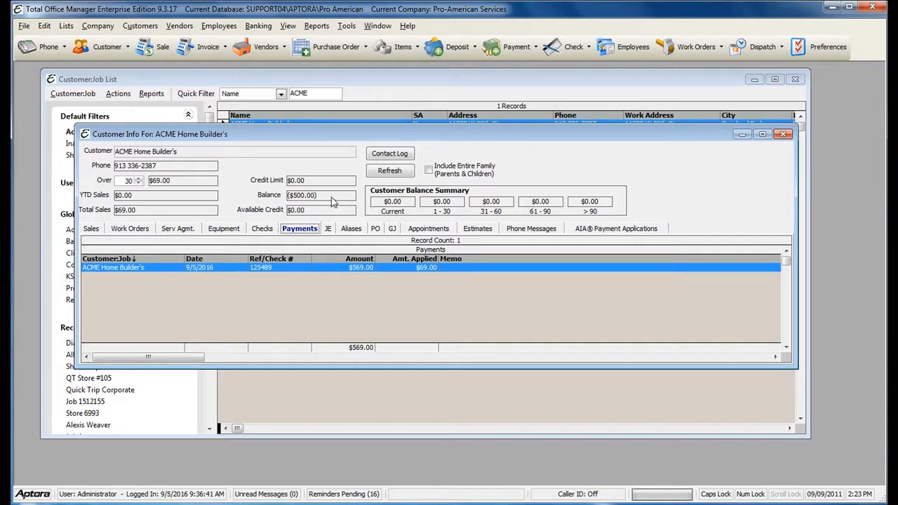
mouse_move(317, 210)
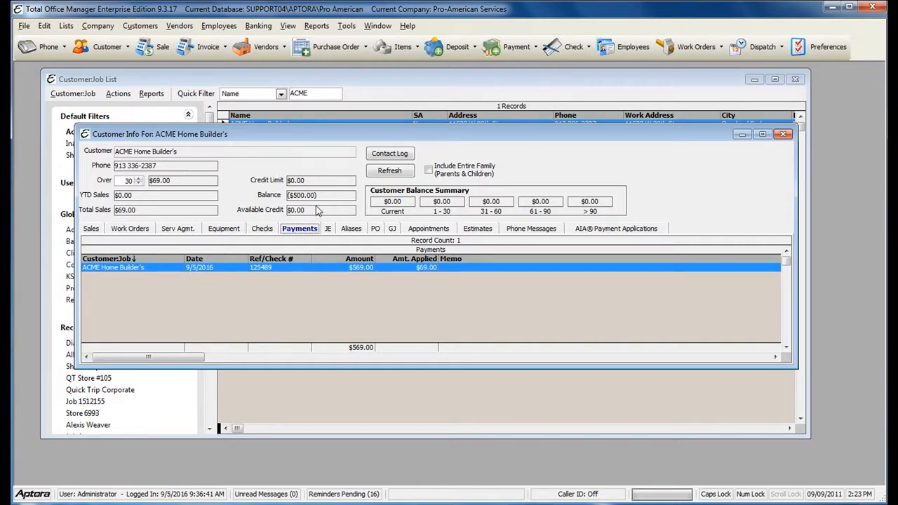
mouse_move(311, 202)
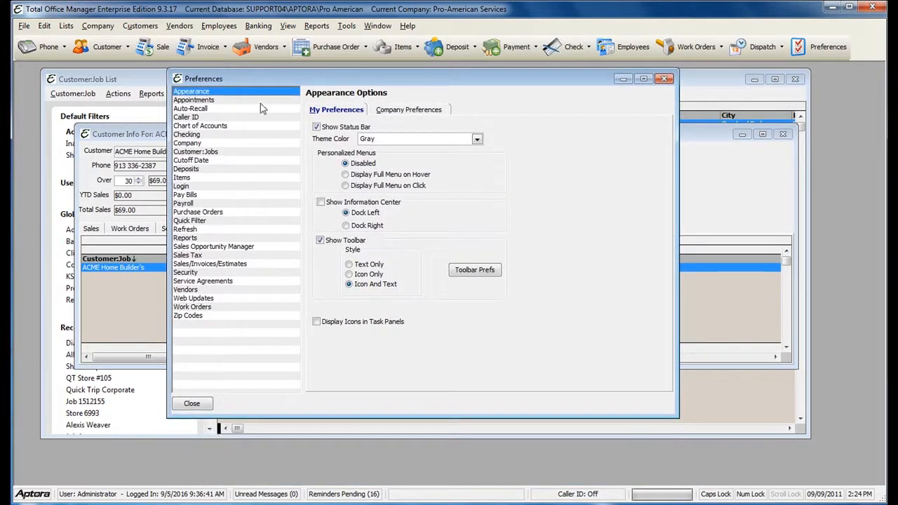
- Show the Chart of Accounts preferences with Smart Account Selection Filtering off
click(199, 126)
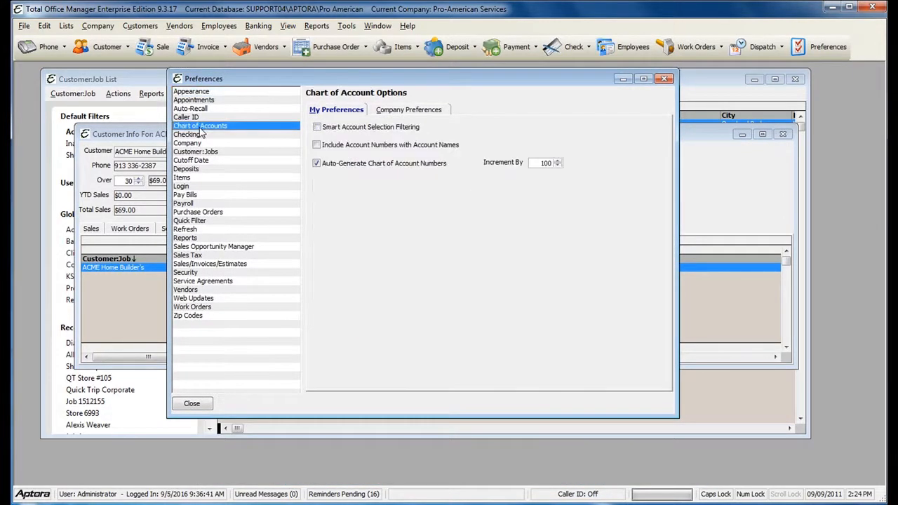
mouse_move(317, 128)
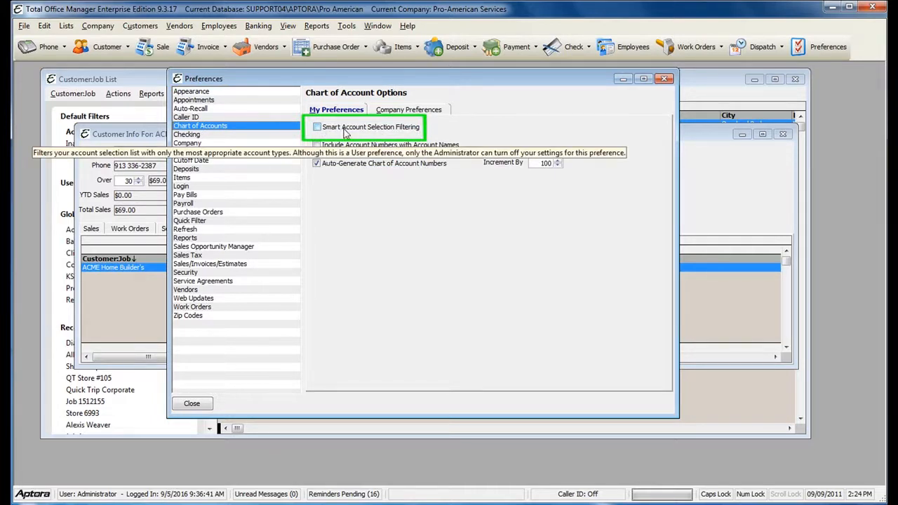
mouse_move(312, 133)
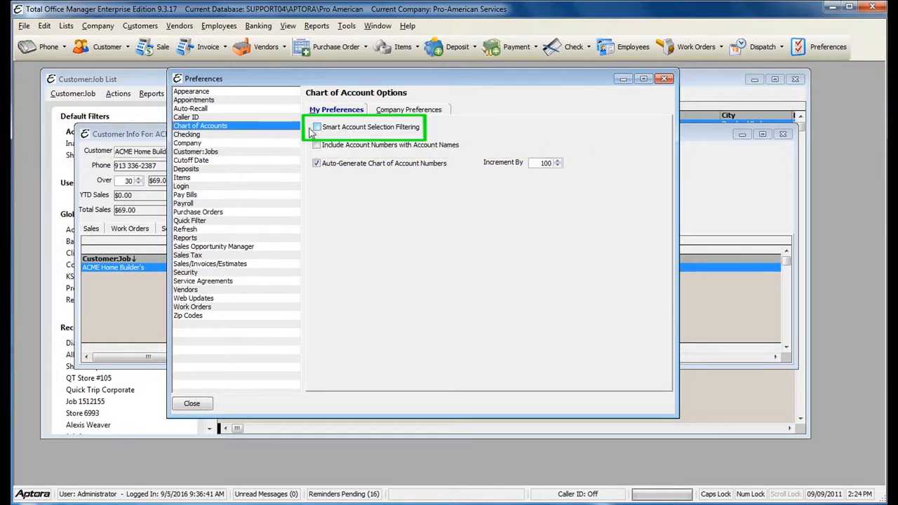
mouse_move(317, 129)
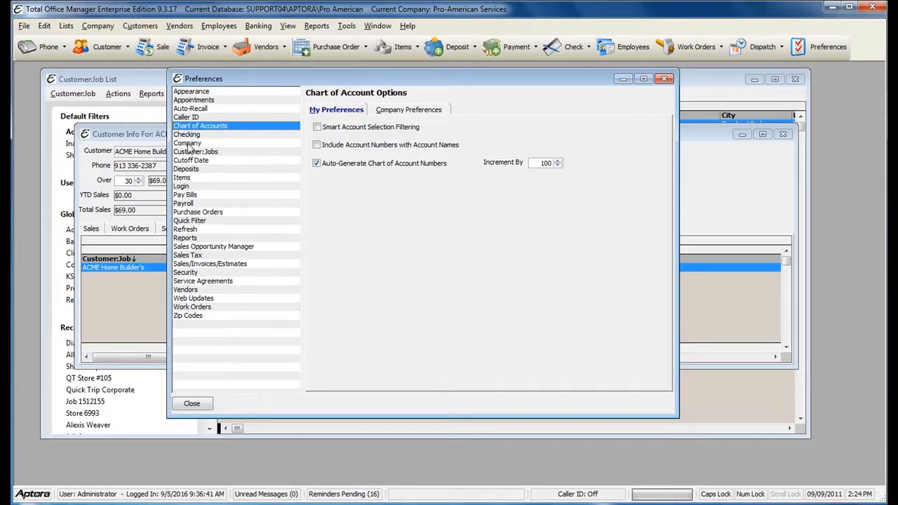
- In company checking preferences, allow Cust:Jobs in the checks pay-to list
click(186, 135)
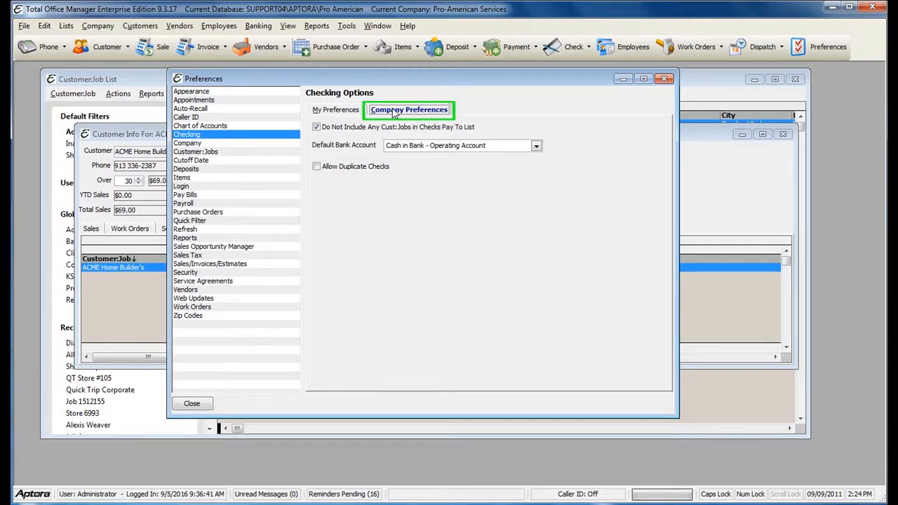
click(409, 109)
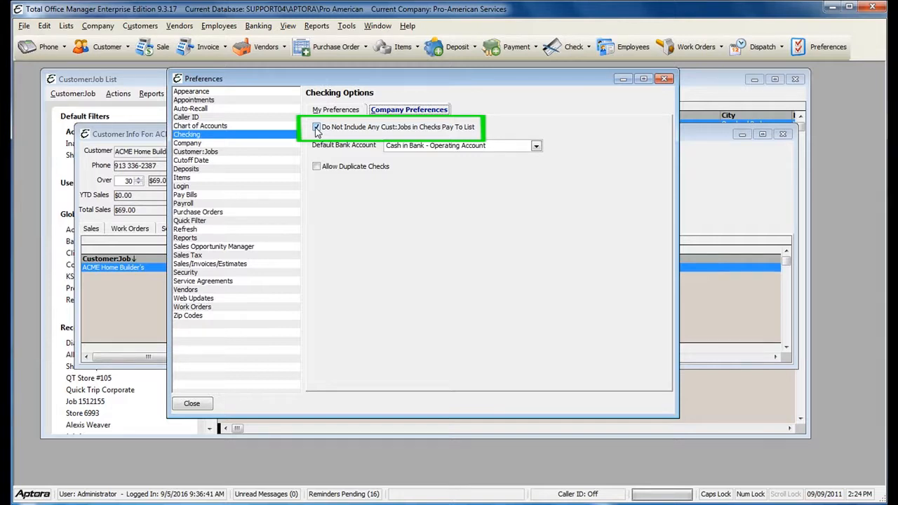
click(317, 127)
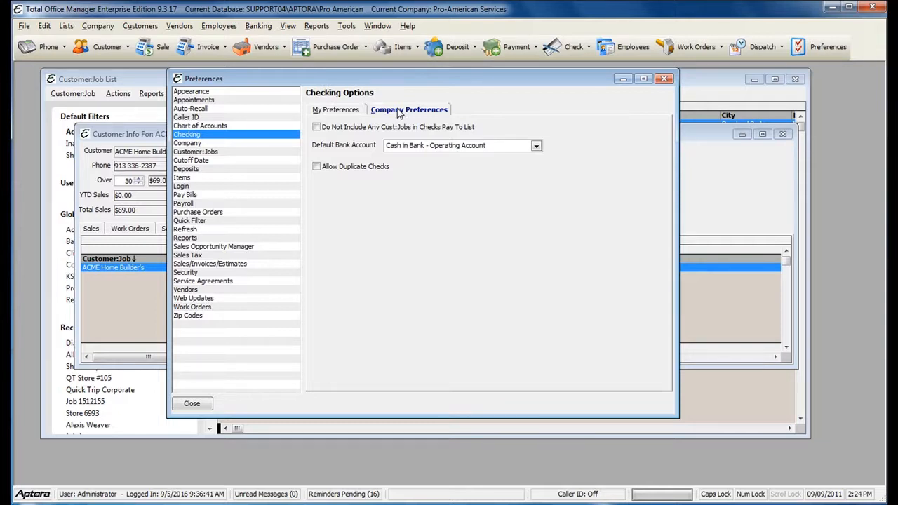
- Close Preferences and bring up the actions menu on the customer's empty checks list
click(664, 78)
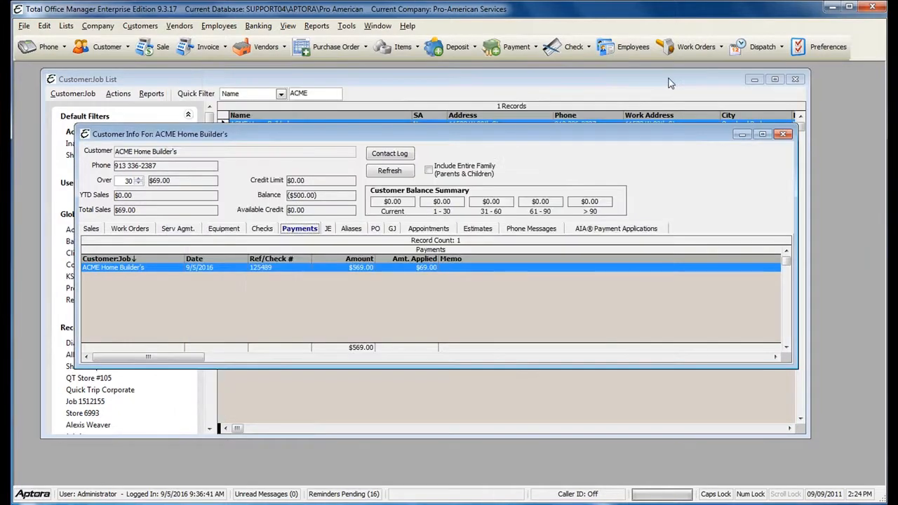
mouse_move(312, 293)
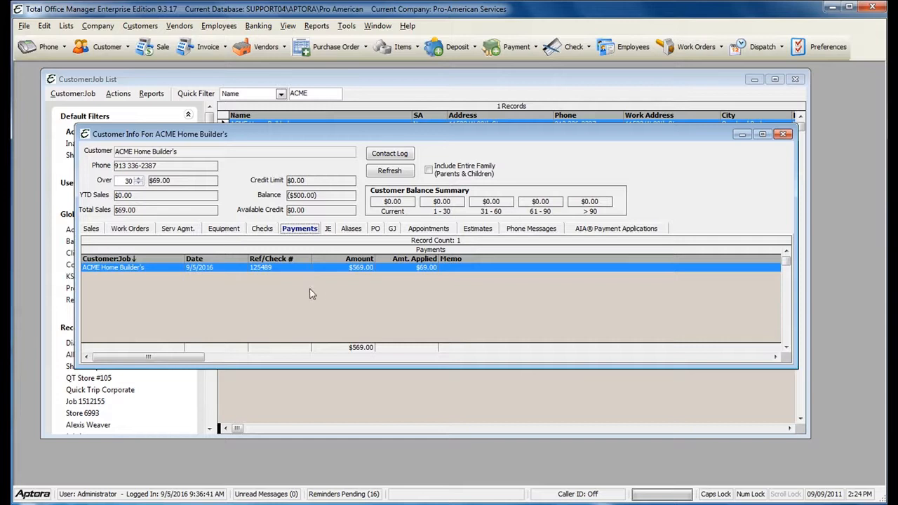
mouse_move(315, 289)
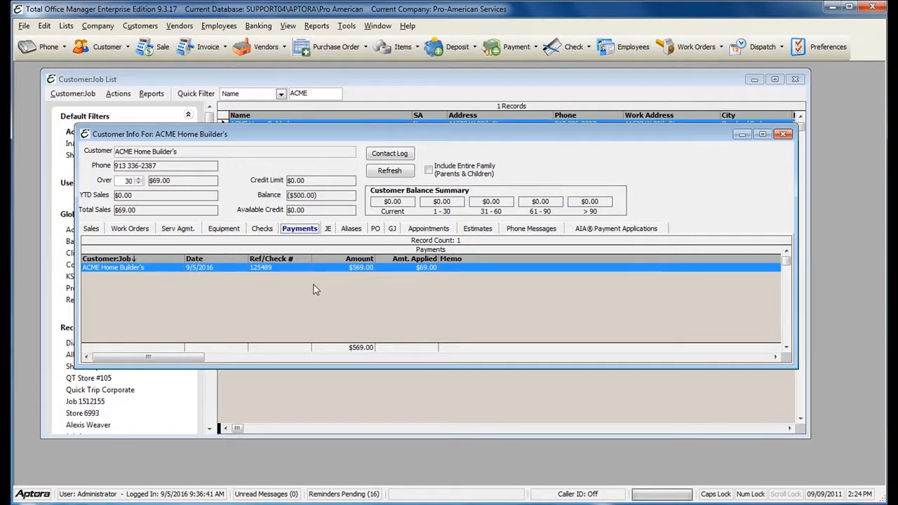
click(261, 227)
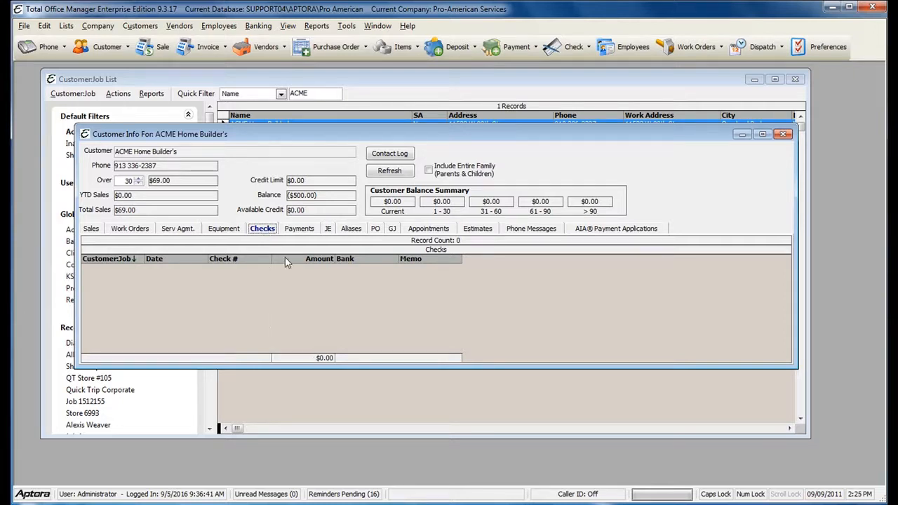
click(258, 25)
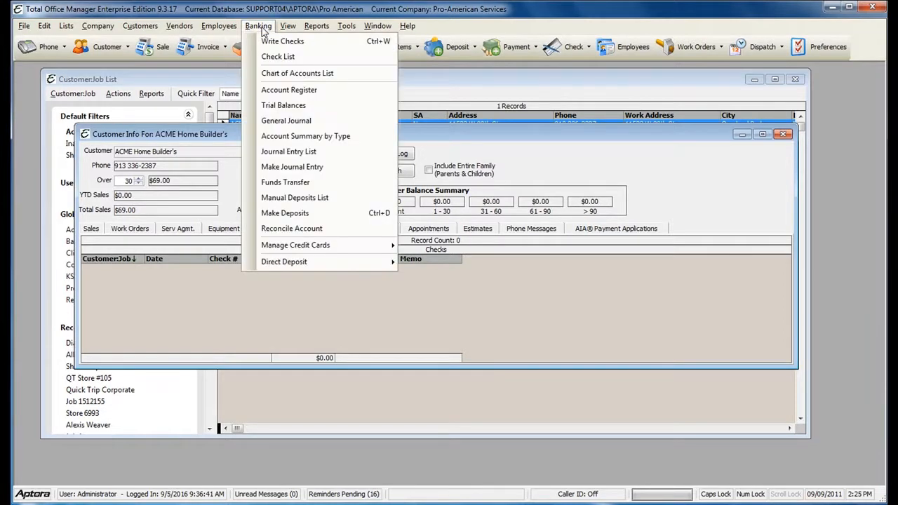
mouse_move(199, 196)
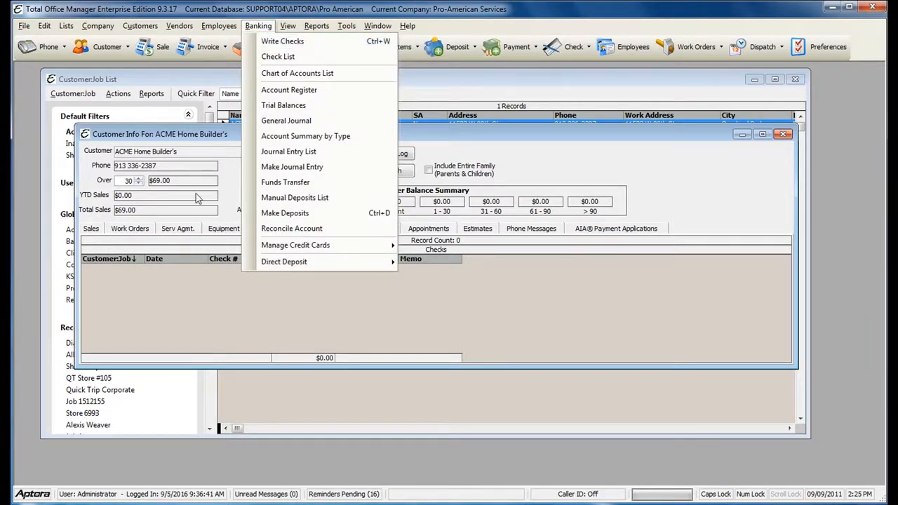
right_click(224, 281)
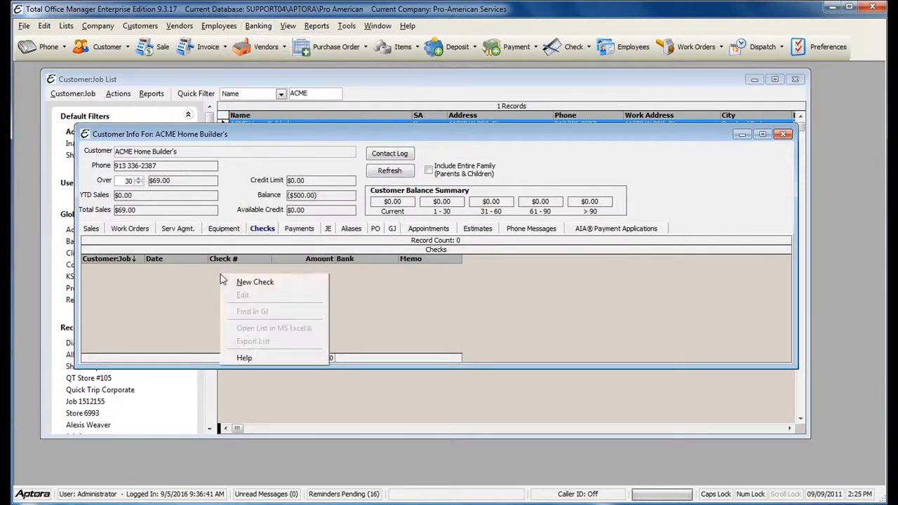
- Start a new check payable to ACME Home Builder's marked To Be Printed
click(255, 280)
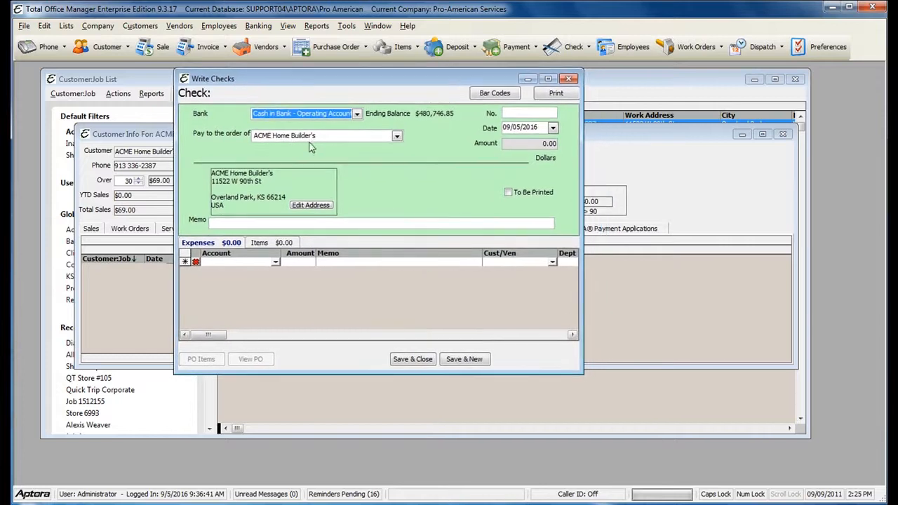
mouse_move(378, 107)
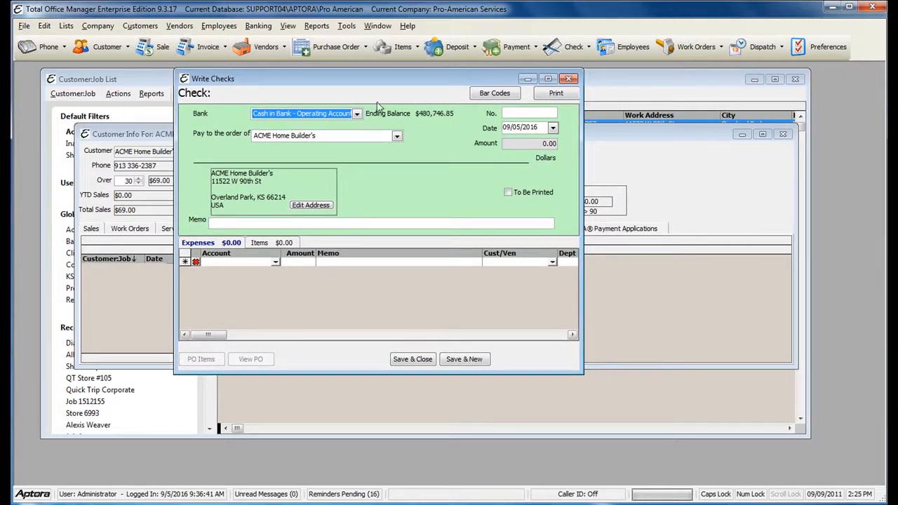
mouse_move(494, 205)
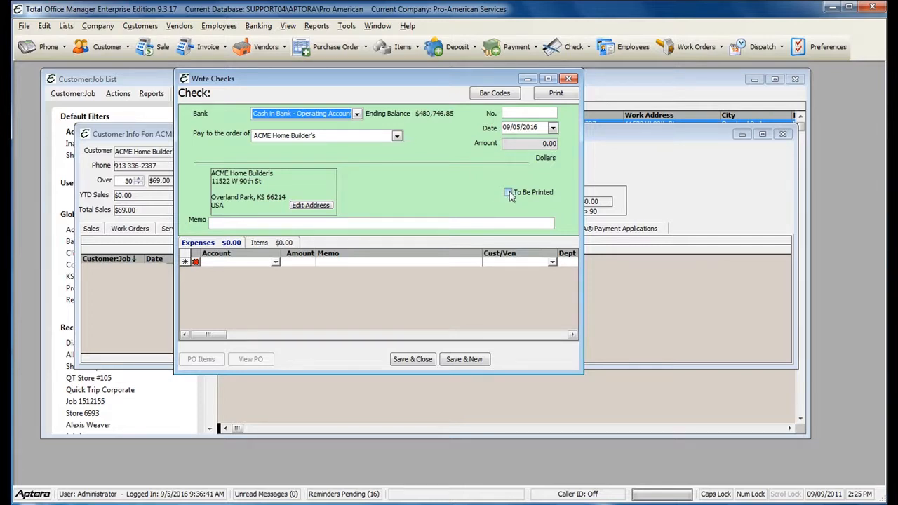
click(508, 192)
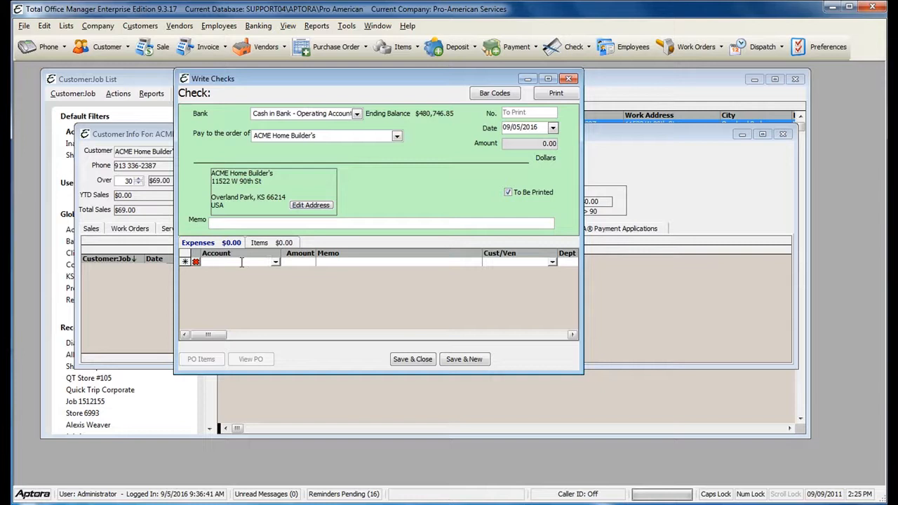
- Set the first expense line's account to Accounts Receivable, accepting the Customer:Job warning
click(275, 262)
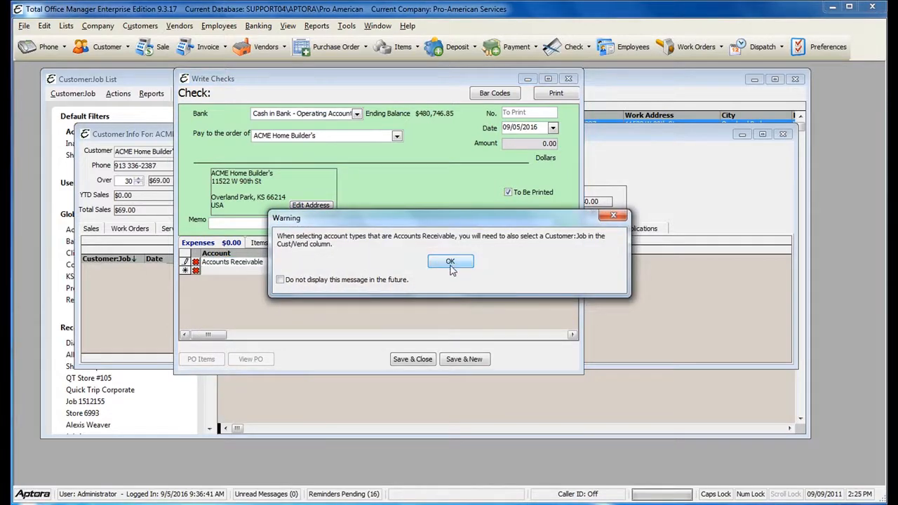
click(450, 261)
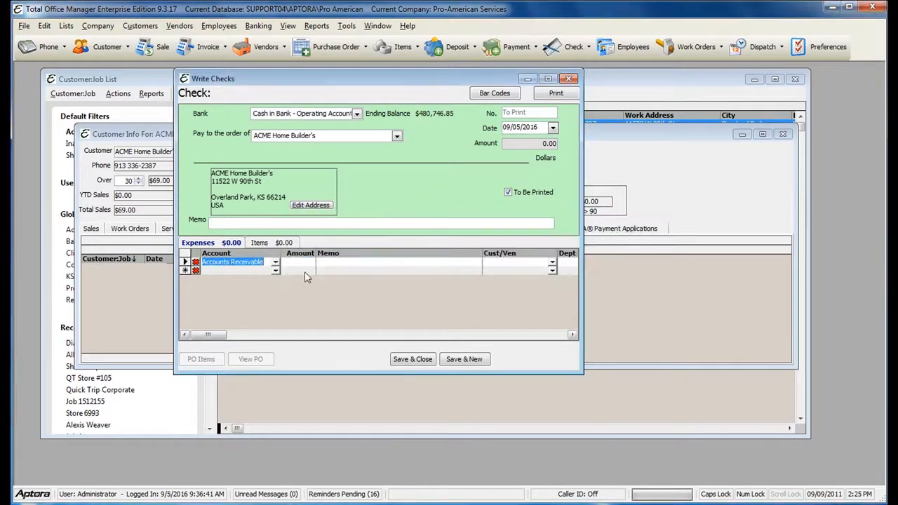
click(298, 263)
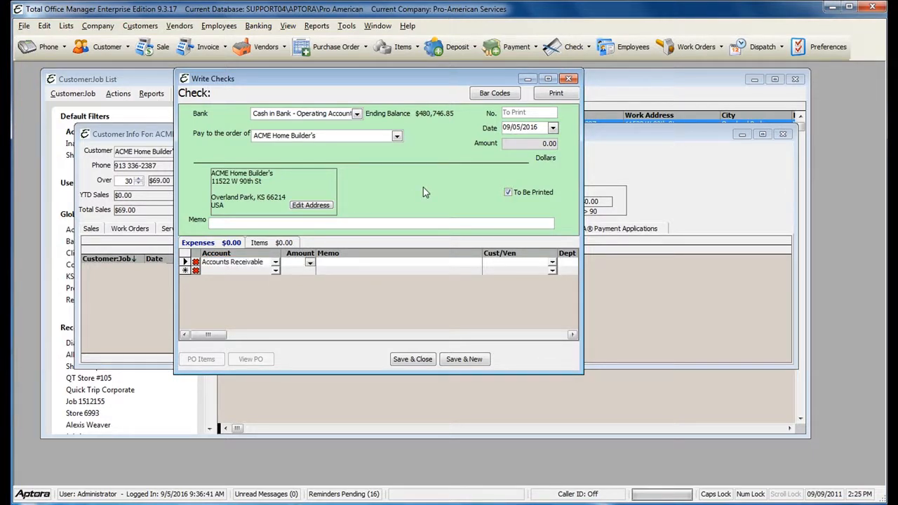
- Enter $500.00 on the Accounts Receivable line for ACME Home Builder's
text(50.00)
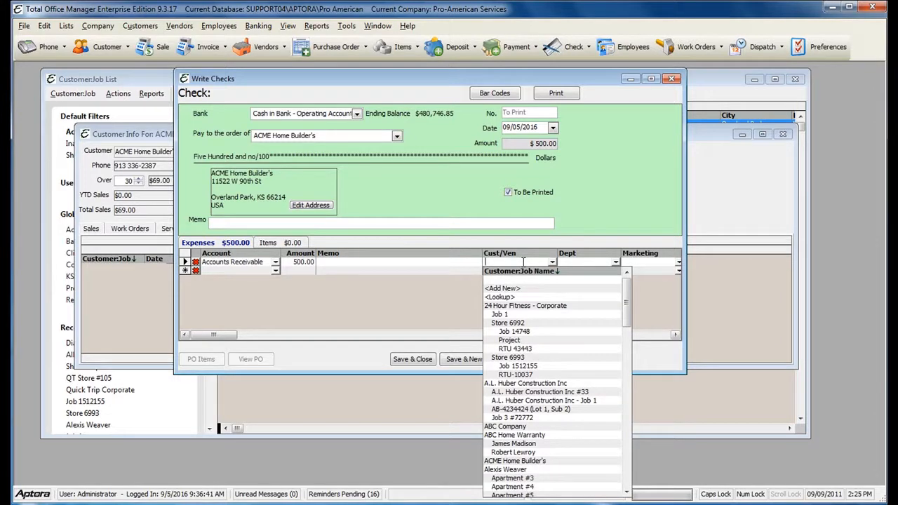
mouse_move(522, 262)
text(ACME Home)
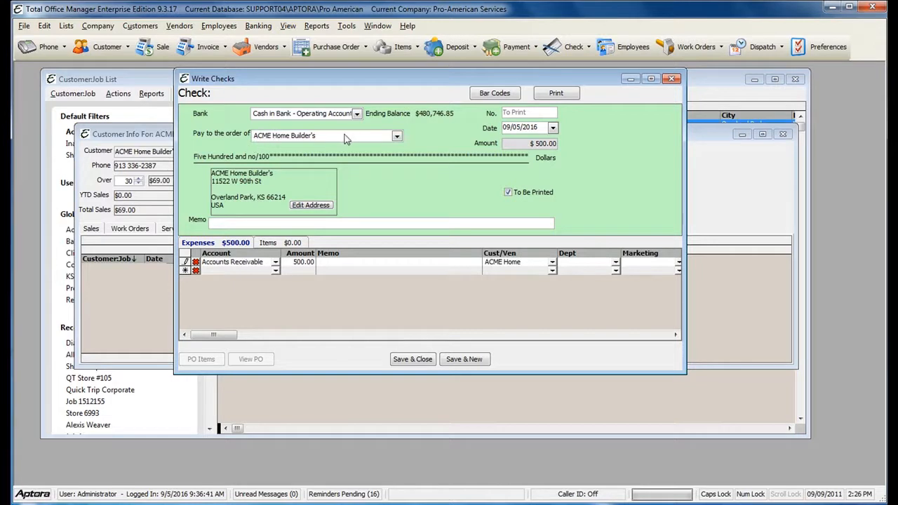
mouse_move(321, 169)
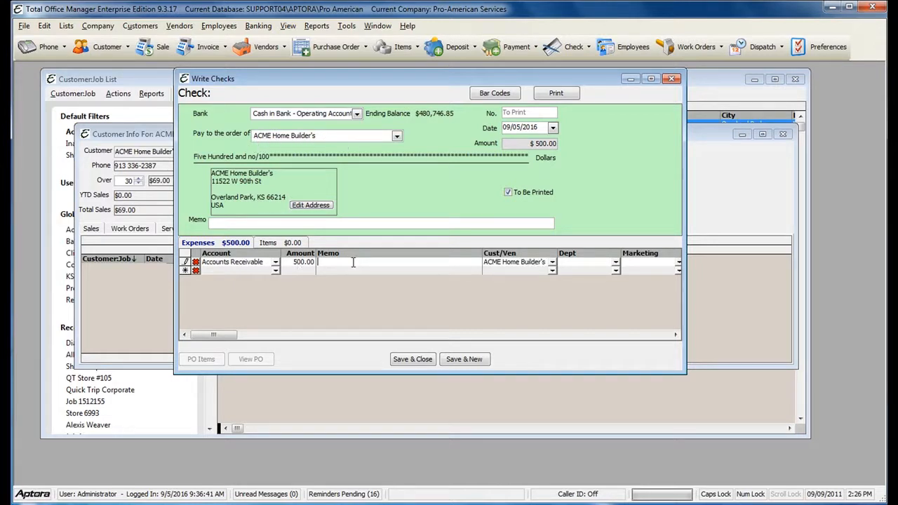
- Give the expense line the memo 'Refund for overpayment'
text(rEFUN)
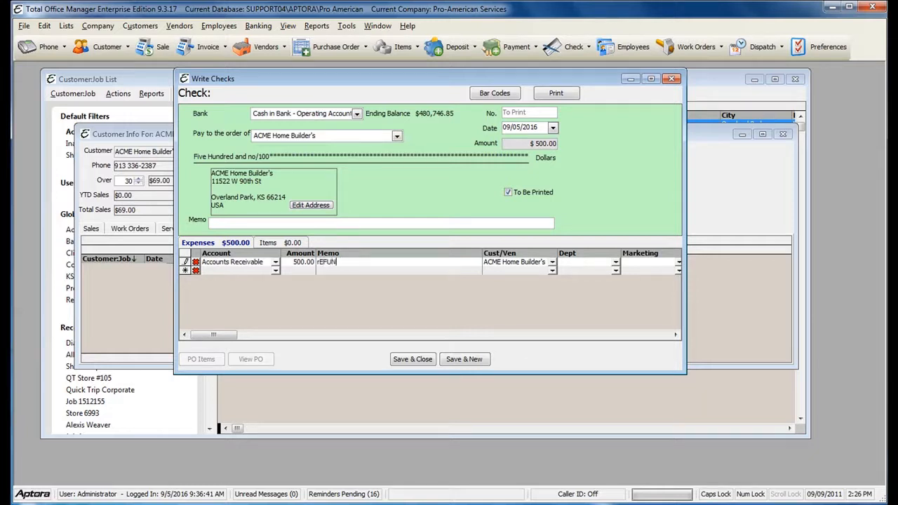
text(Refund)
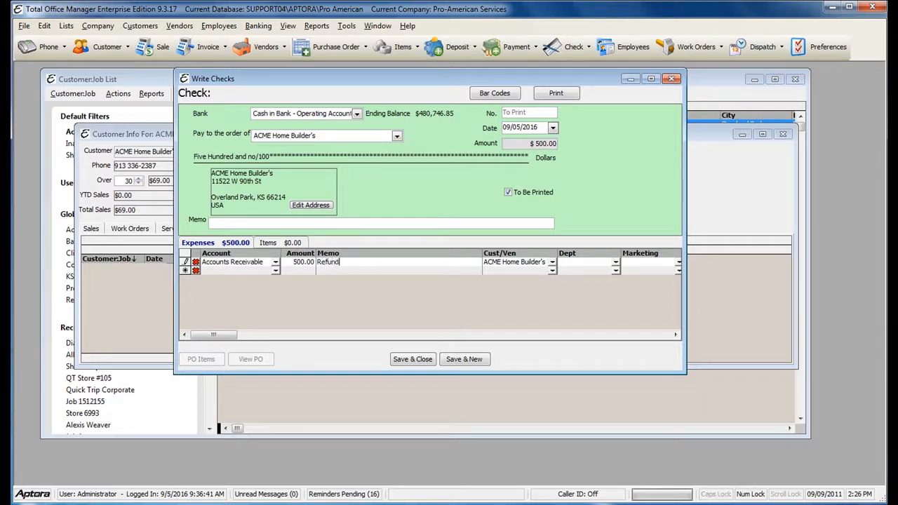
text(for overpayment)
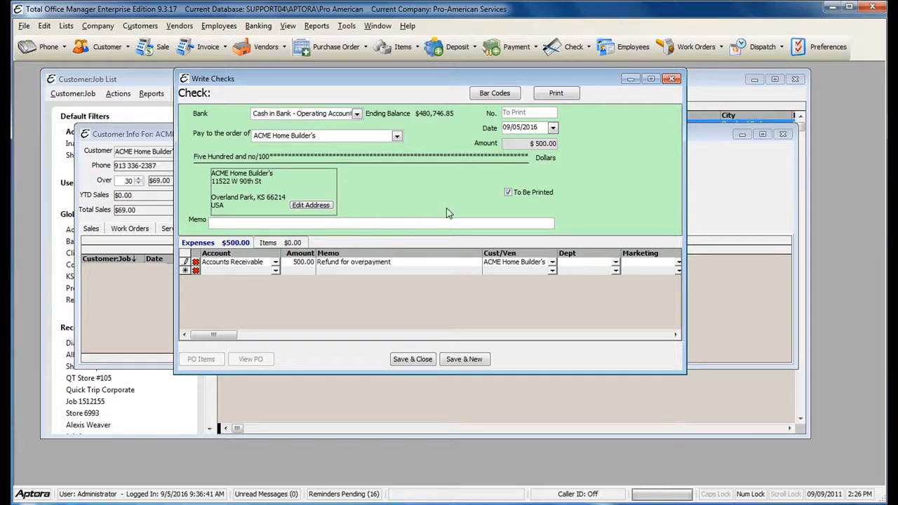
mouse_move(373, 208)
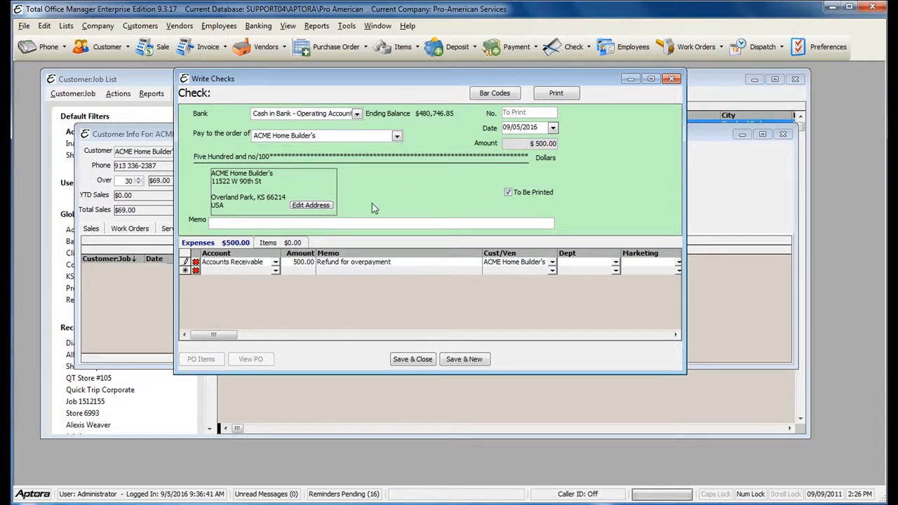
click(412, 359)
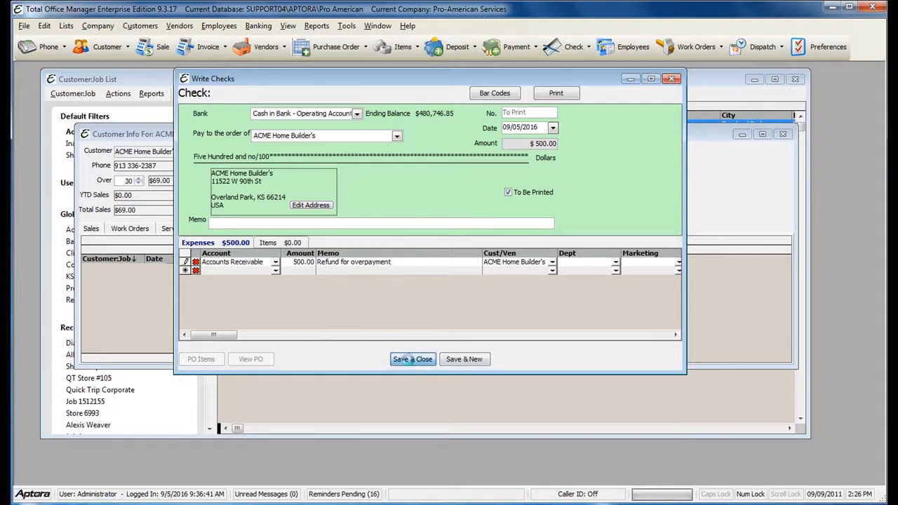
- Save and close the $500.00 refund check, then return to the customer's payment history
click(413, 360)
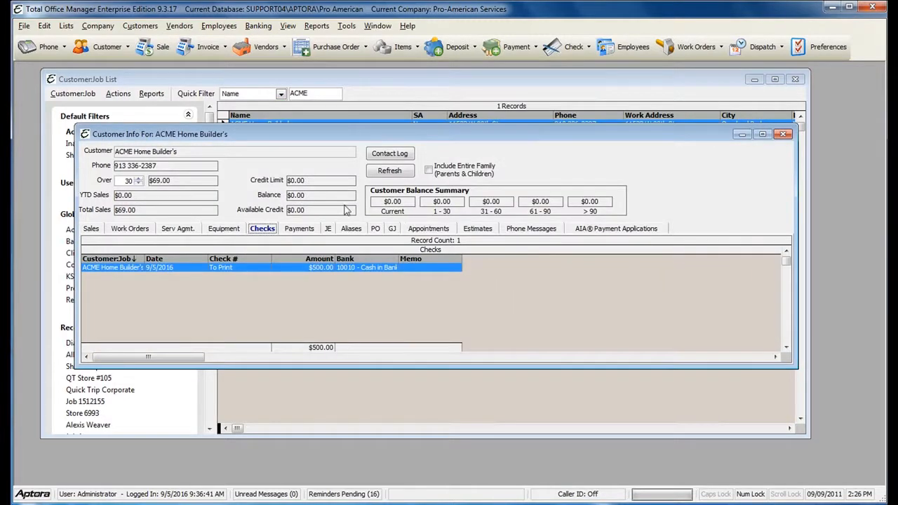
mouse_move(306, 202)
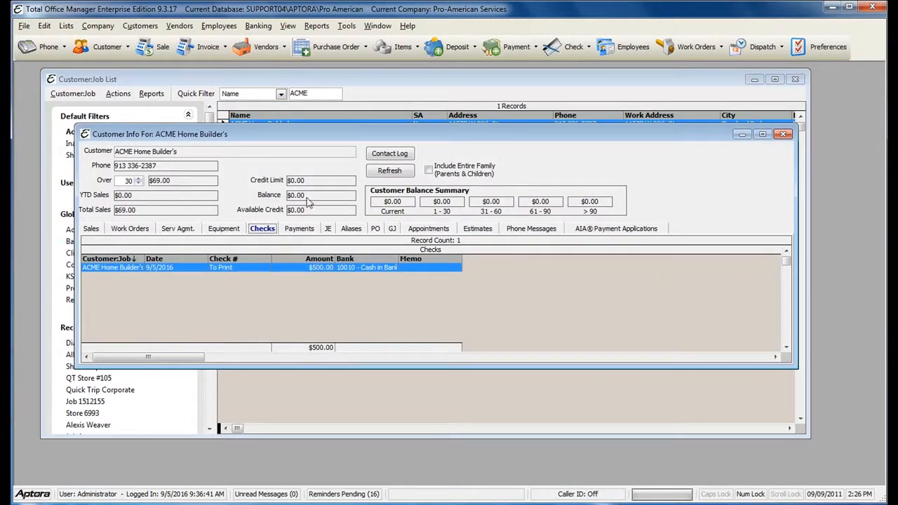
mouse_move(356, 315)
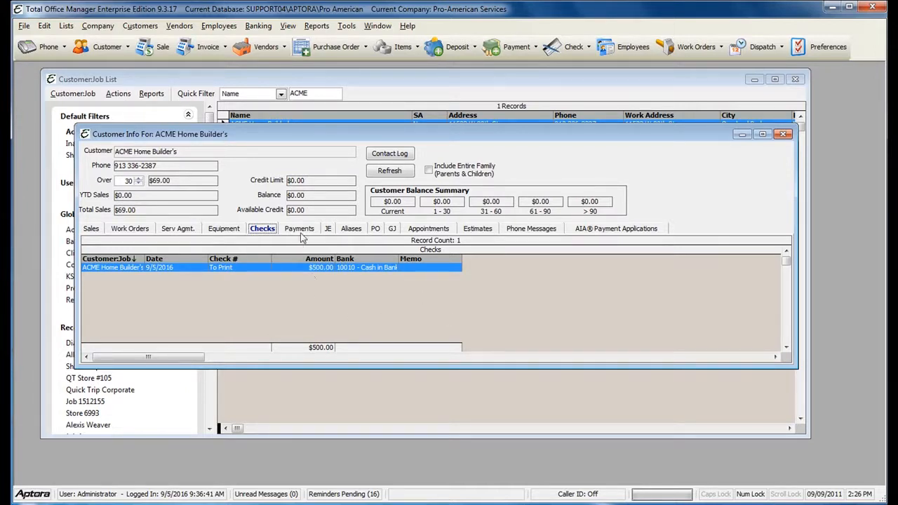
click(299, 228)
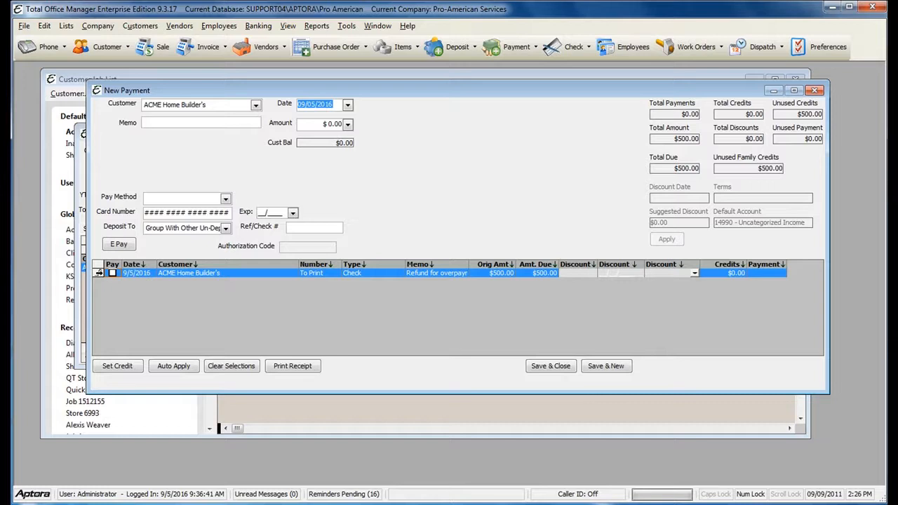
mouse_move(104, 352)
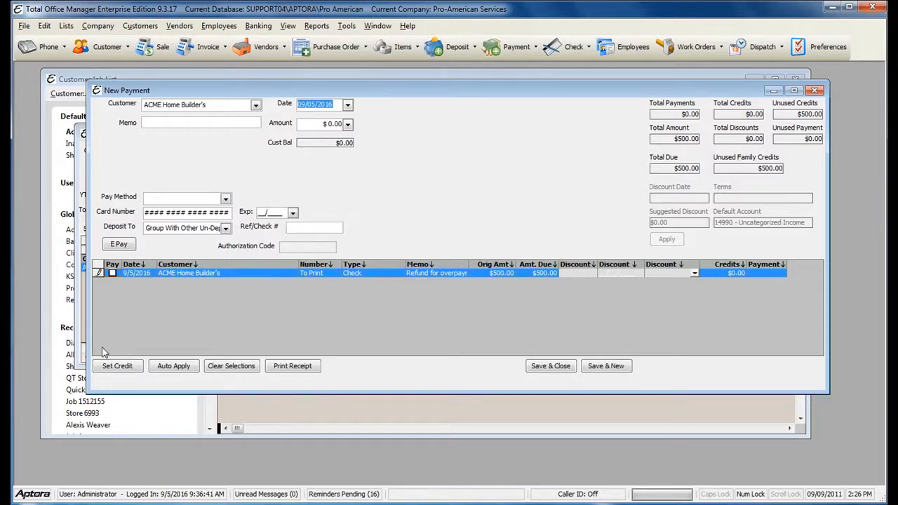
- Apply the $500.00 PMT credit to the refund check, leaving $0.00 due
click(116, 364)
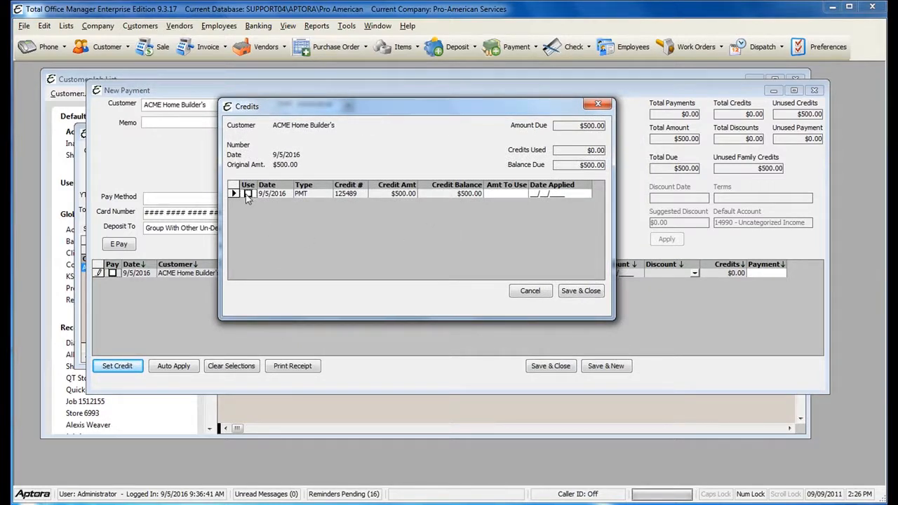
click(249, 193)
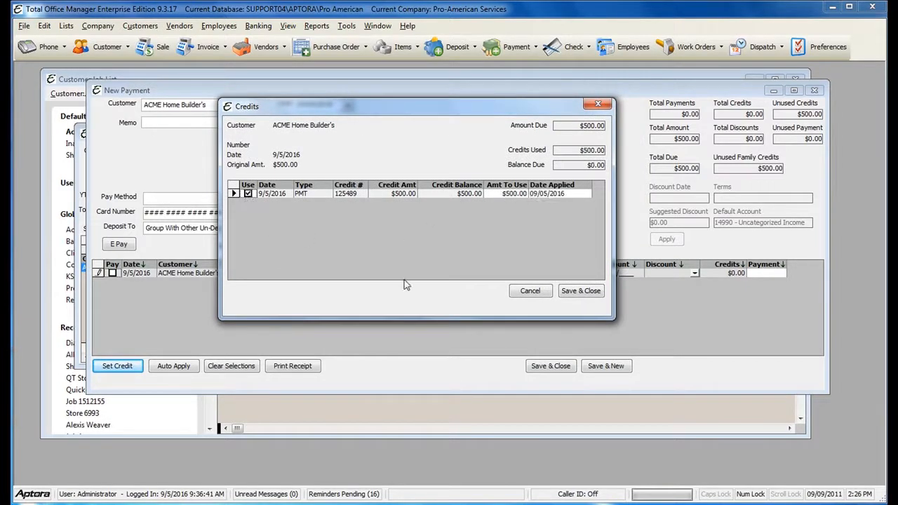
mouse_move(581, 291)
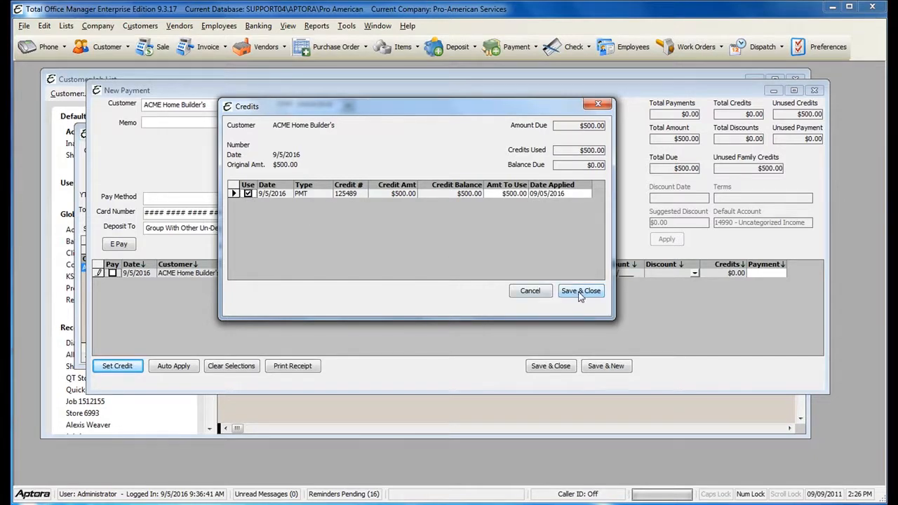
click(581, 290)
text(A)
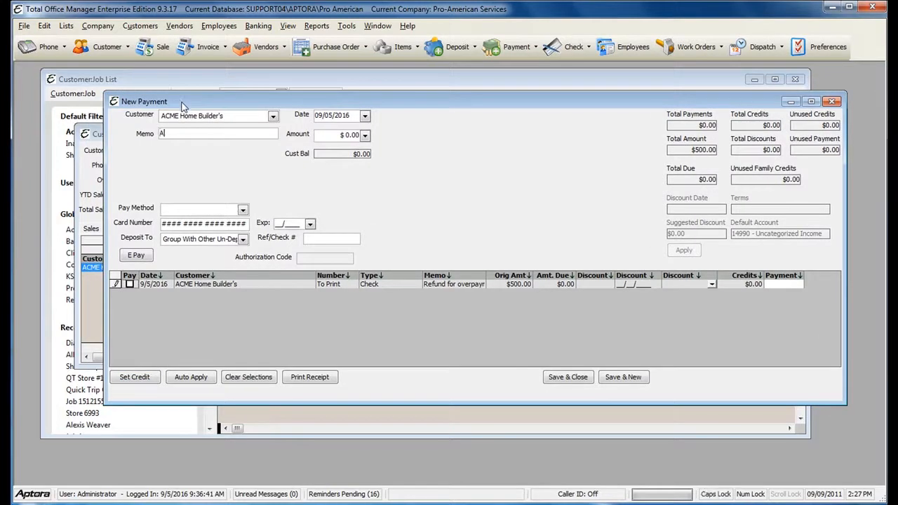
- Enter the memo 'Applied refund check to over payment' and save and close the $569.00 payment
text(pplied refund check)
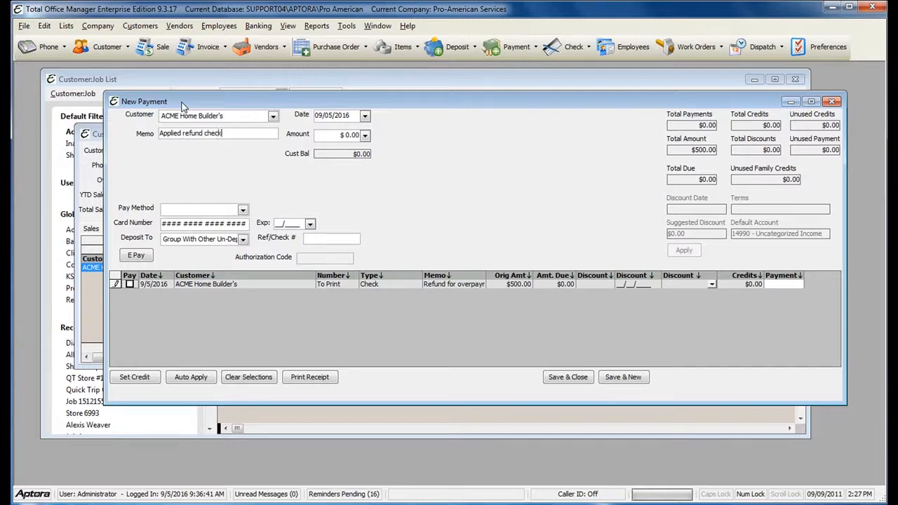
text(to over payment)
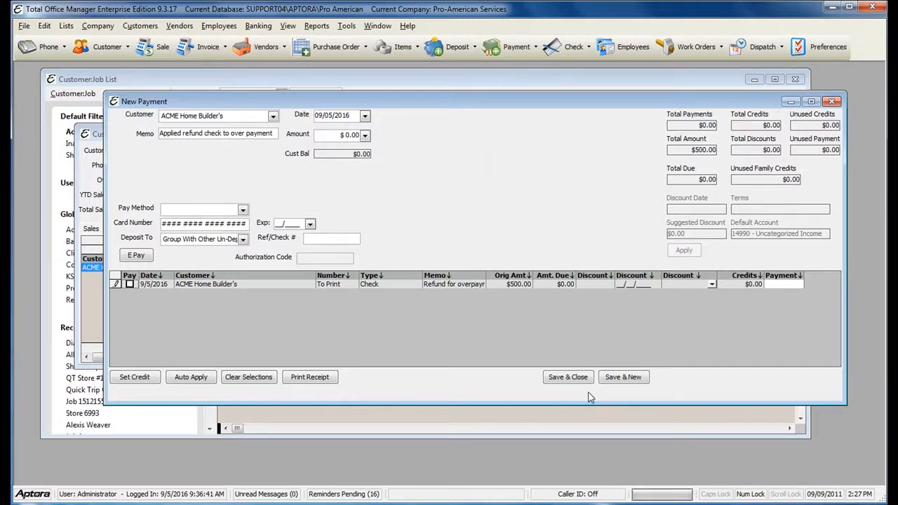
click(567, 376)
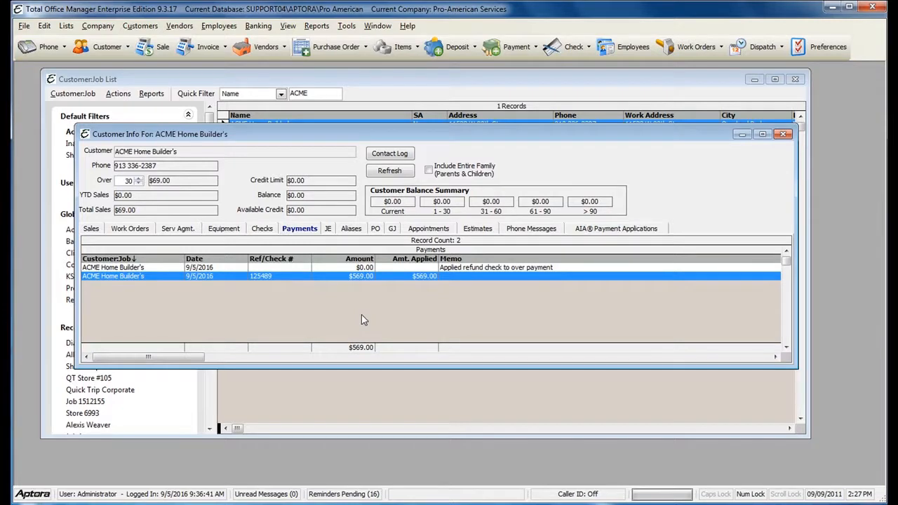
mouse_move(381, 320)
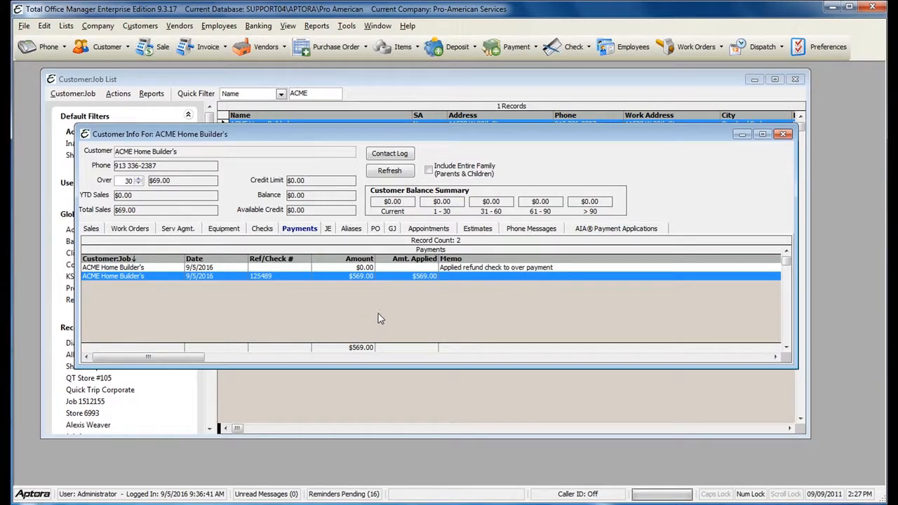
mouse_move(373, 316)
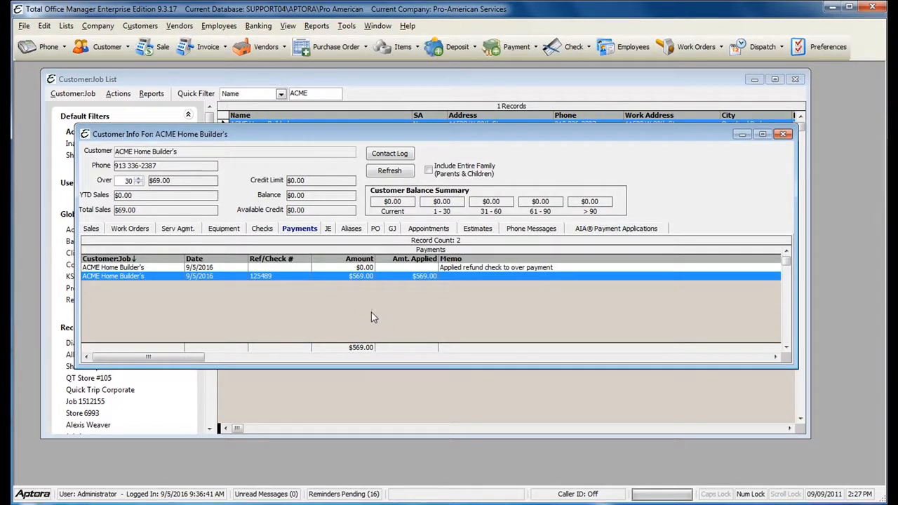